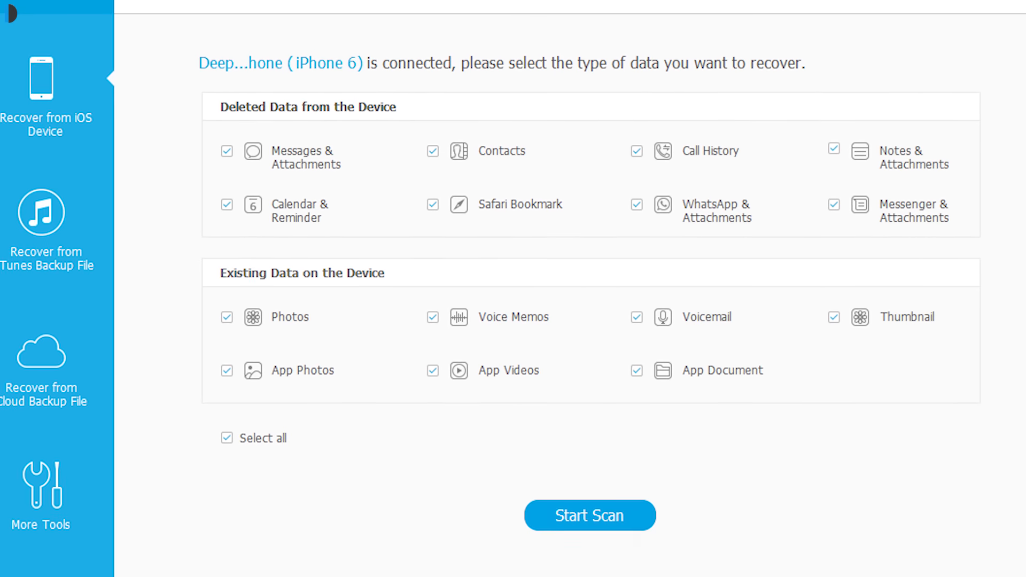
# Switch to recovering from an iCloud backup file, reaching the iCloud sign-in page
pyautogui.click(590, 516)
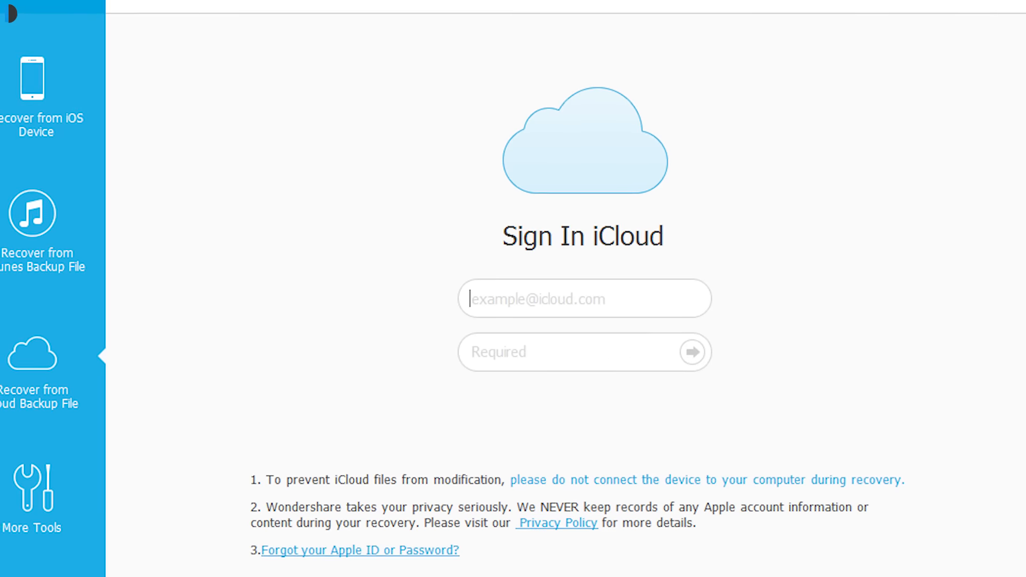
# Sign in to iCloud and download the chosen backup with all file types, yielding 3084 photos and 713 contacts
pyautogui.click(692, 352)
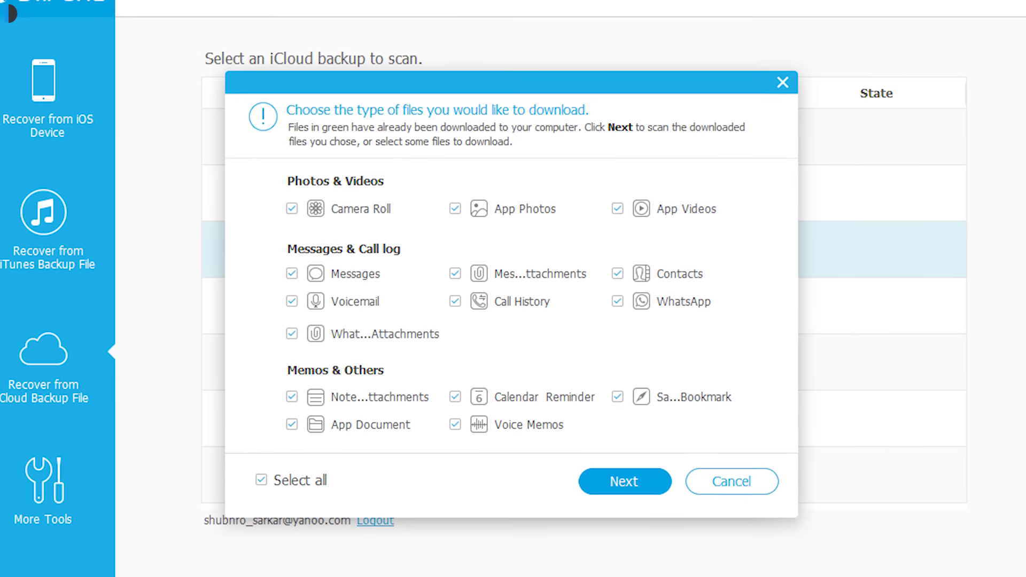
pyautogui.click(623, 481)
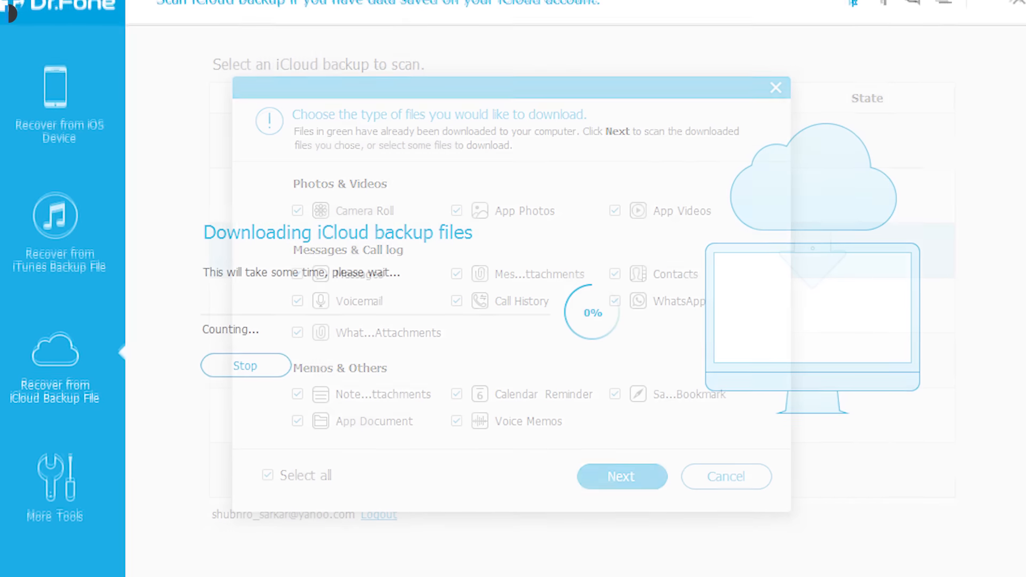
pyautogui.click(621, 477)
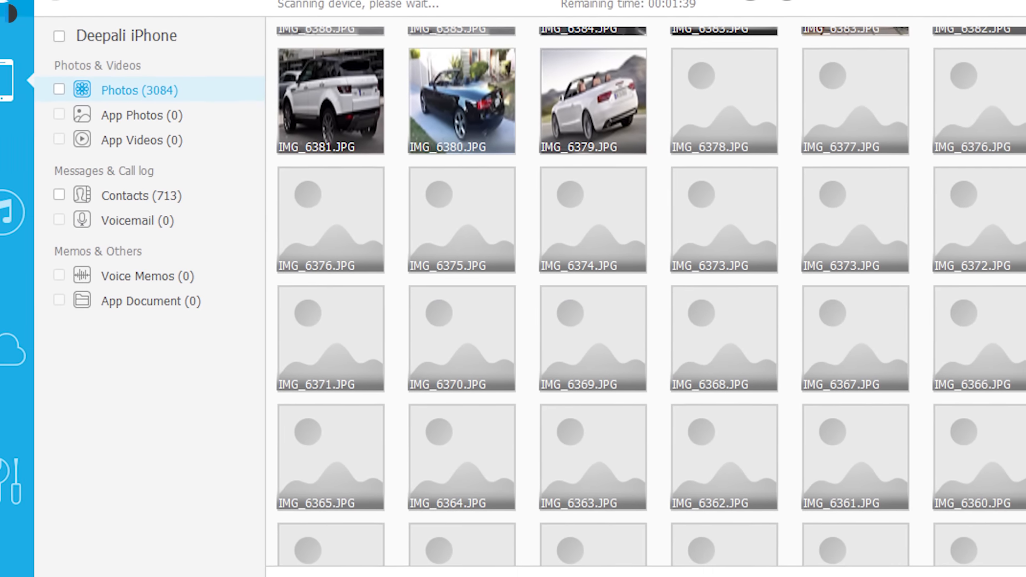
# View the 713 recovered contacts and dismiss the 'select files to restore' prompt
pyautogui.click(124, 194)
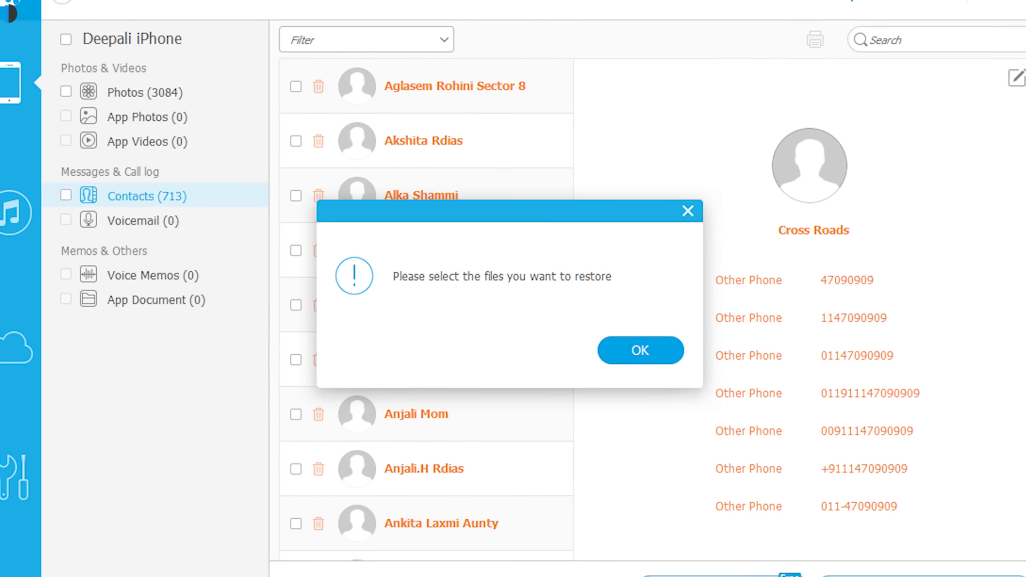
pyautogui.click(641, 350)
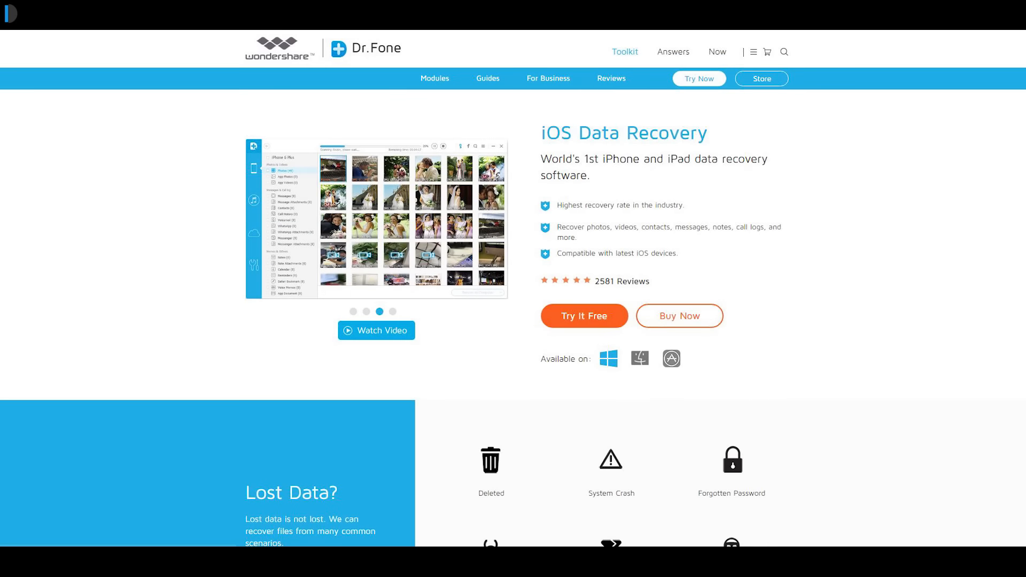
# Review the $79.95 personal licence price for iOS Data Recovery and the Dr.Fone guarantee section
pyautogui.click(680, 315)
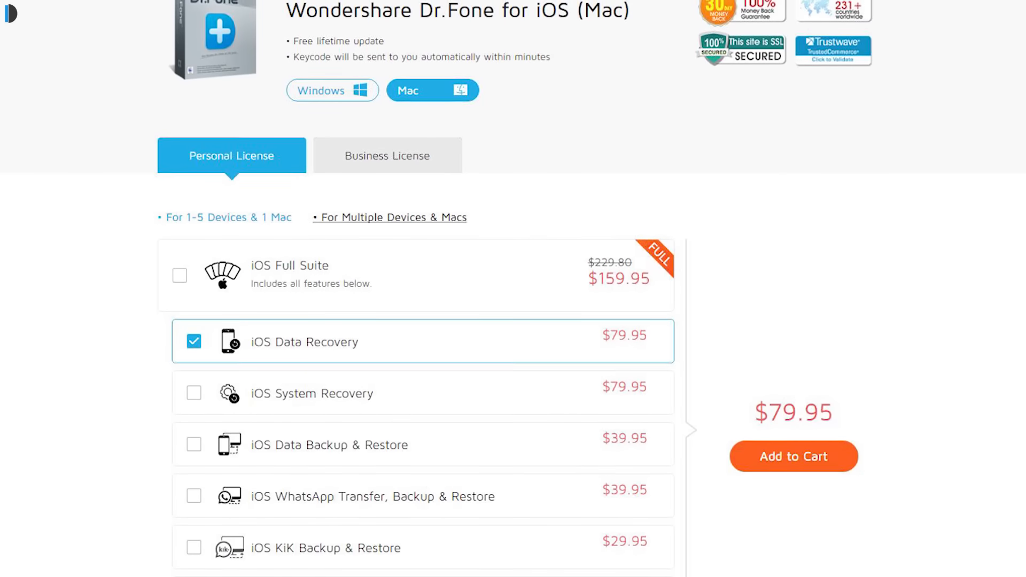
pyautogui.scroll(3)
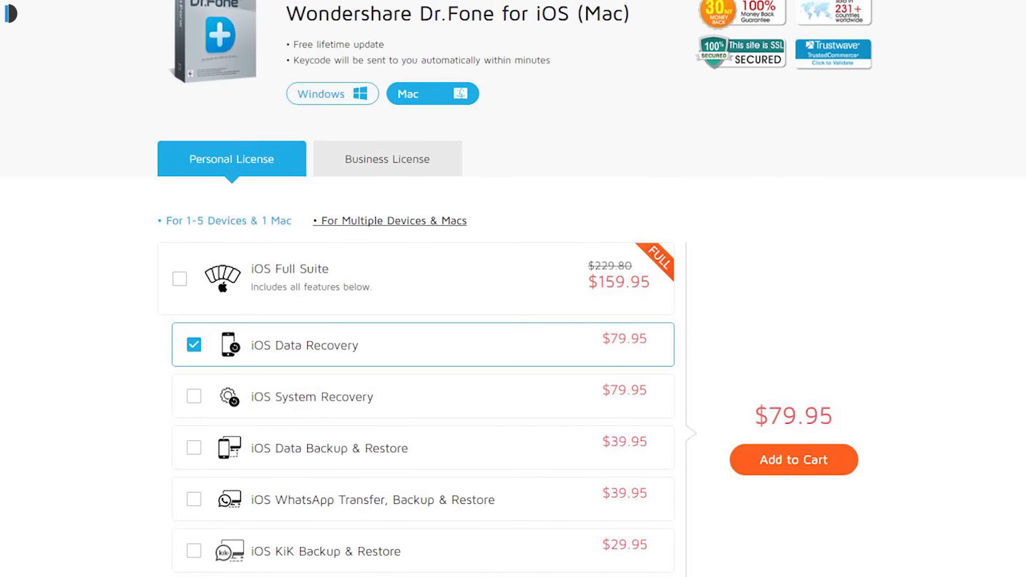
pyautogui.scroll(-3)
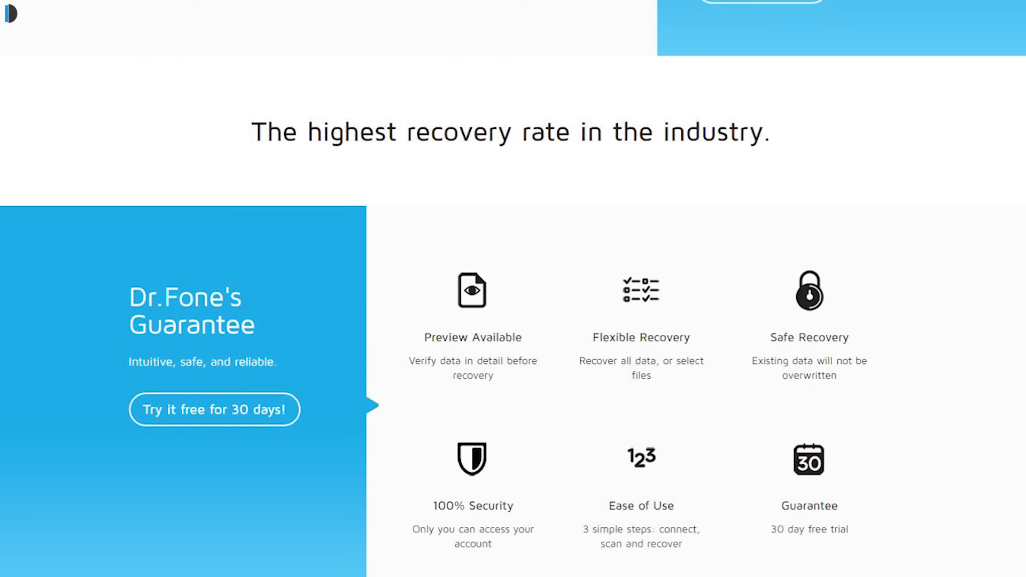
pyautogui.scroll(3)
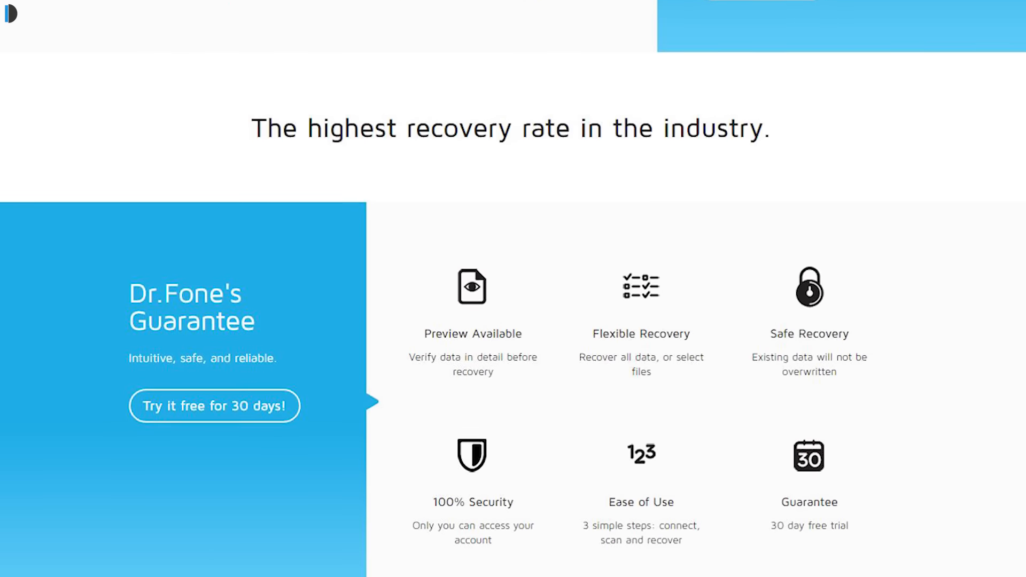